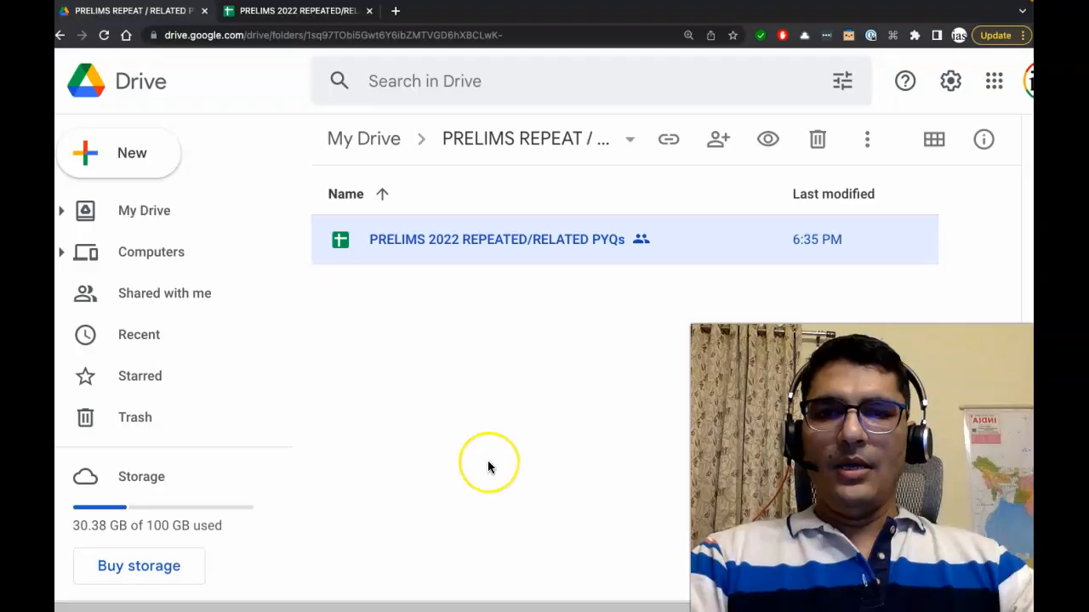
pyautogui.moveTo(484, 425)
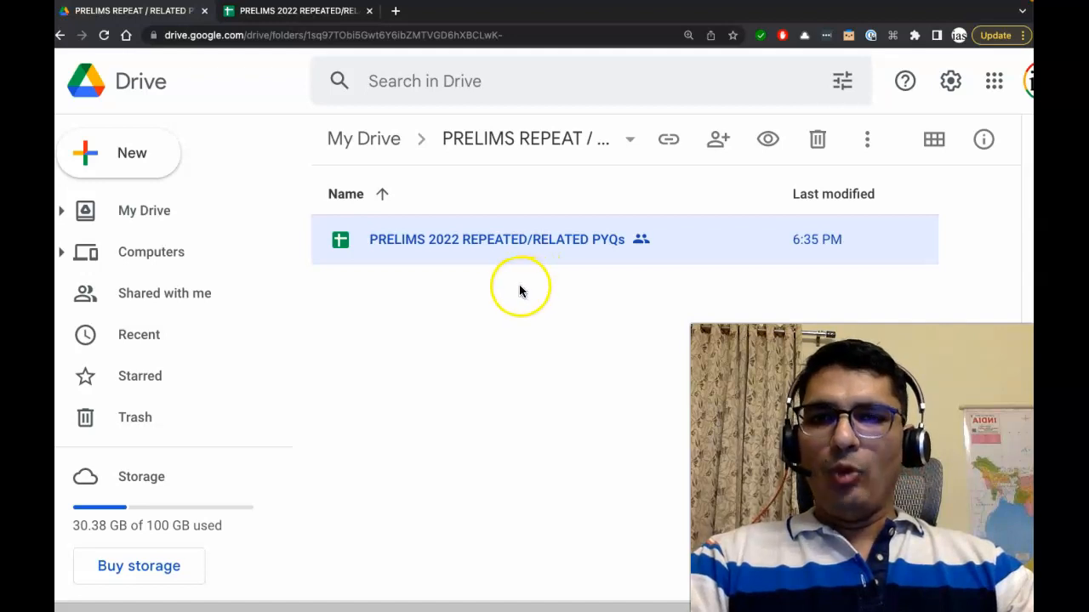
pyautogui.moveTo(307, 78)
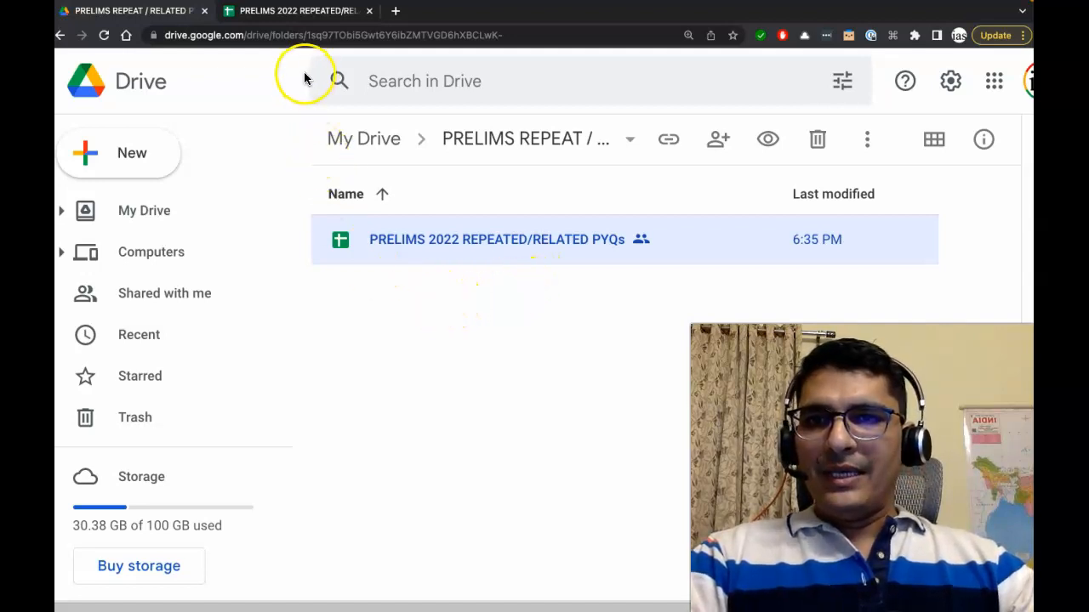
# Step: Bring up the PRELIMS 2022 Qs sheet listing CSE 2022 Series A questions with analysis video links
pyautogui.click(297, 11)
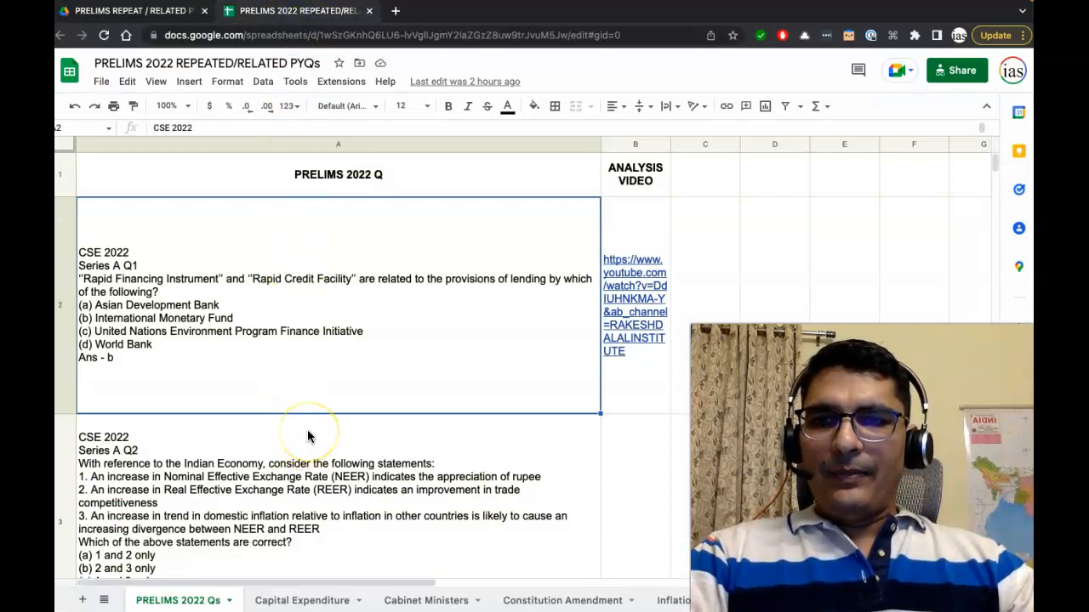
pyautogui.moveTo(236, 510)
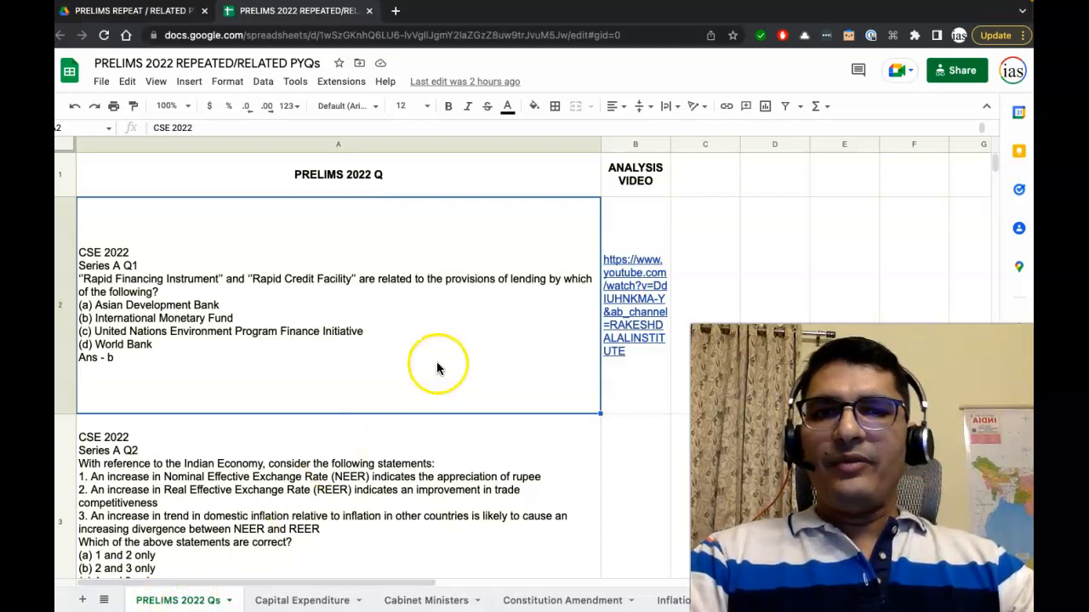
pyautogui.moveTo(415, 355)
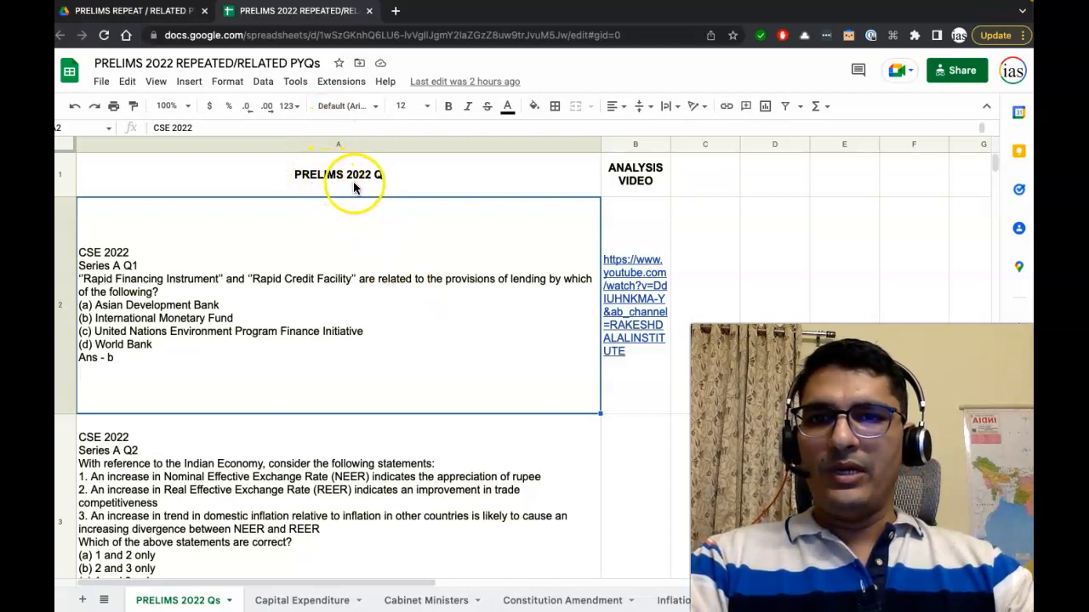
pyautogui.moveTo(322, 258)
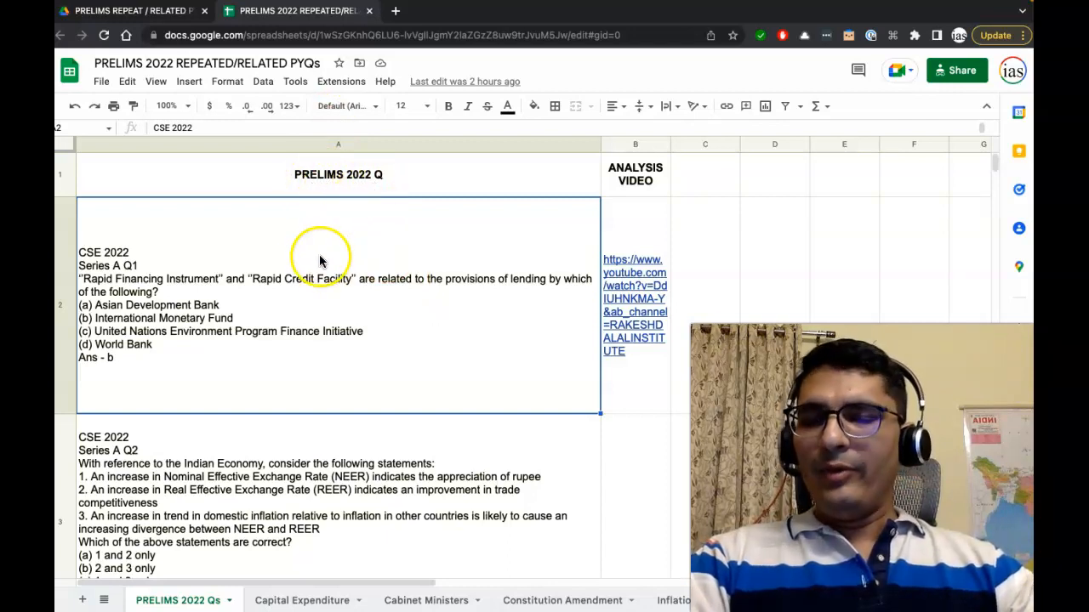
pyautogui.moveTo(133, 279)
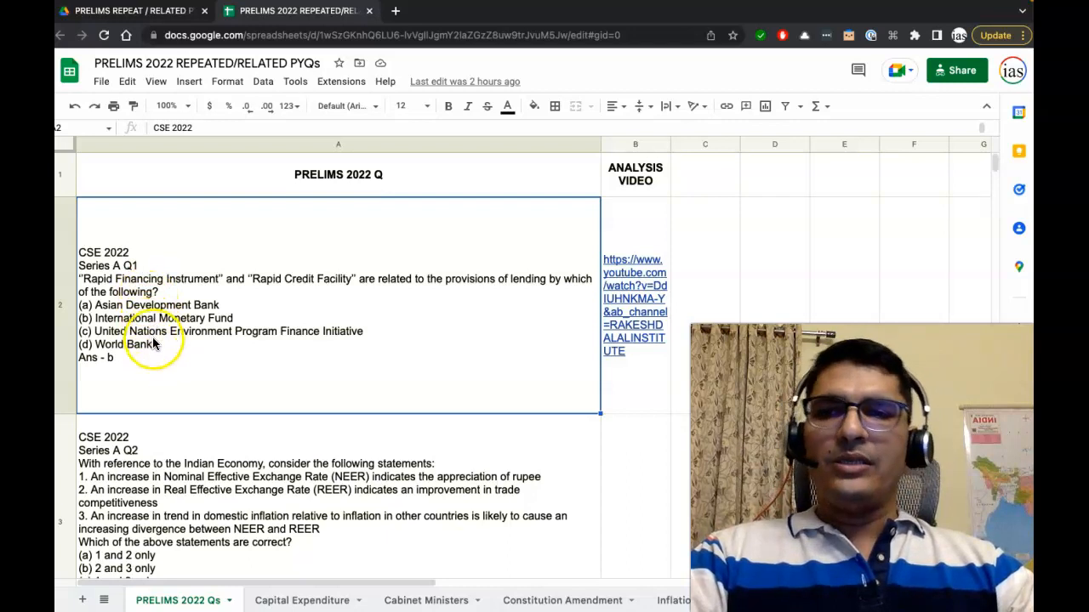
pyautogui.moveTo(191, 463)
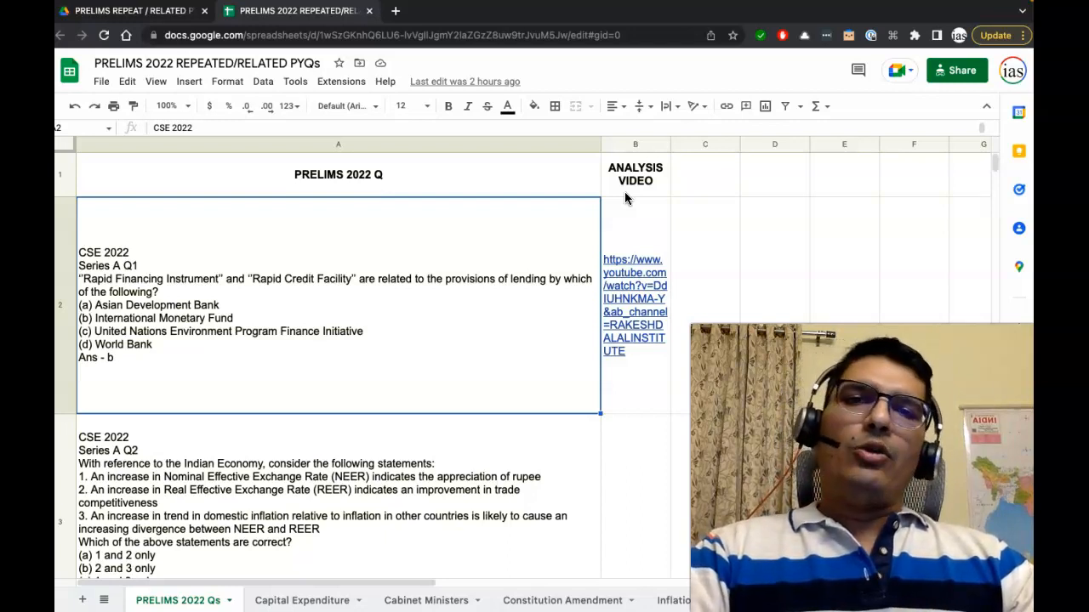
pyautogui.moveTo(640, 388)
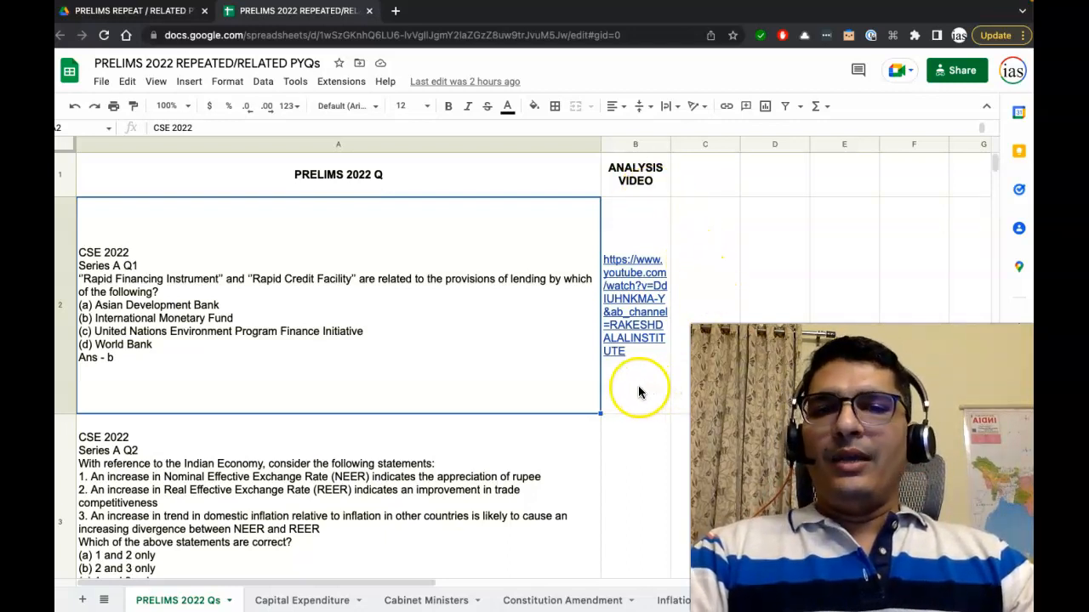
pyautogui.moveTo(507, 386)
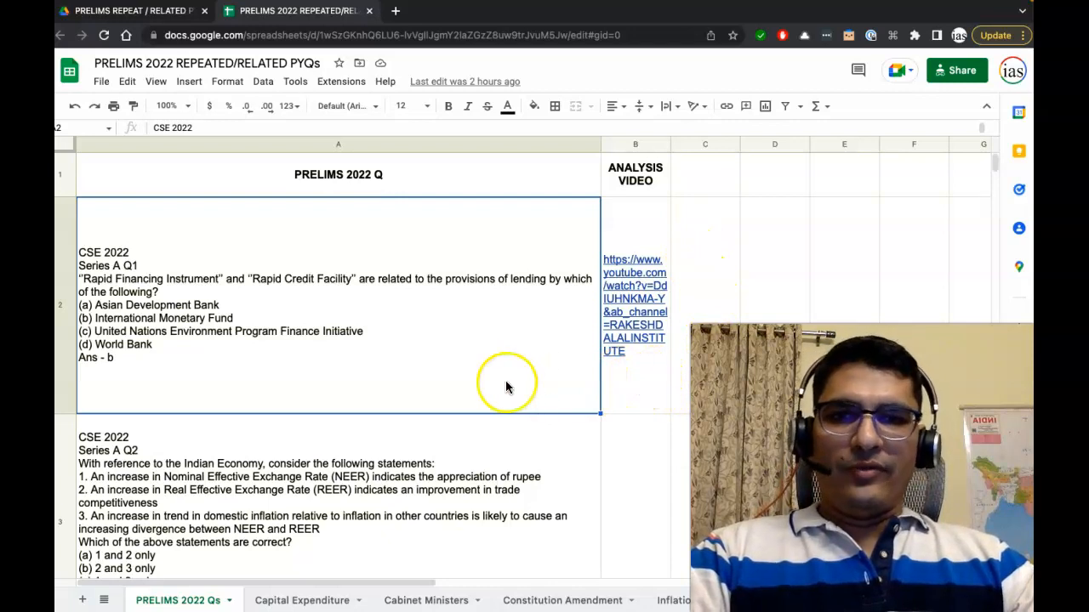
pyautogui.moveTo(116, 285)
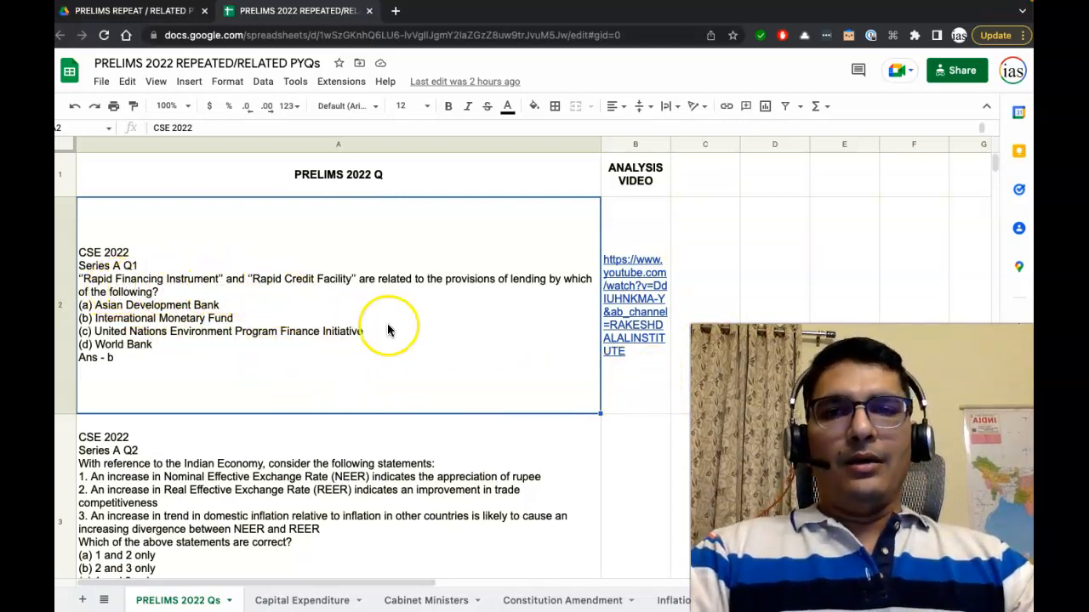
pyautogui.moveTo(648, 376)
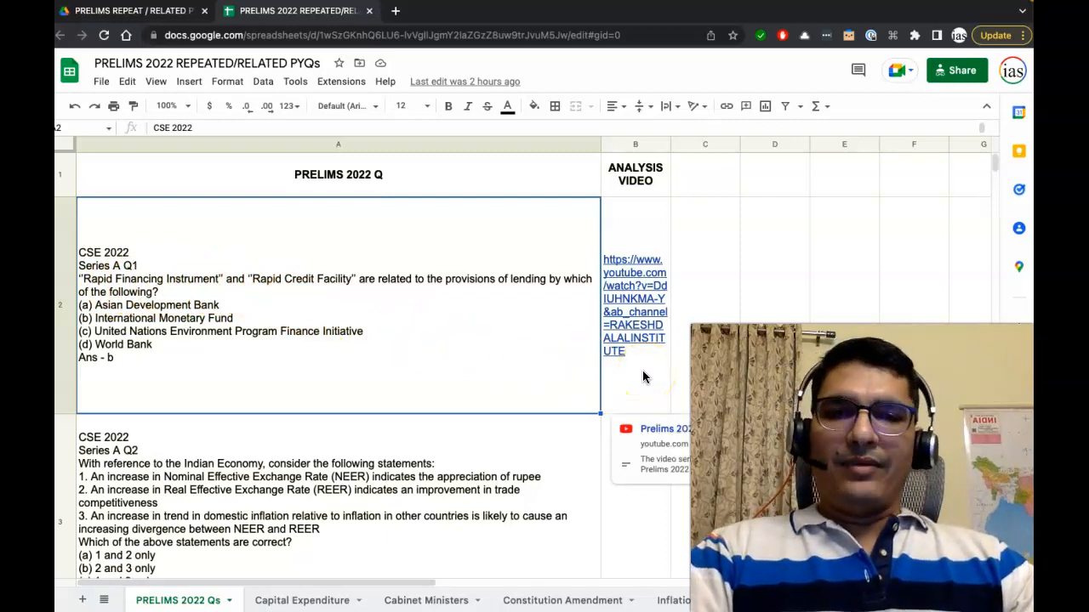
pyautogui.moveTo(640, 364)
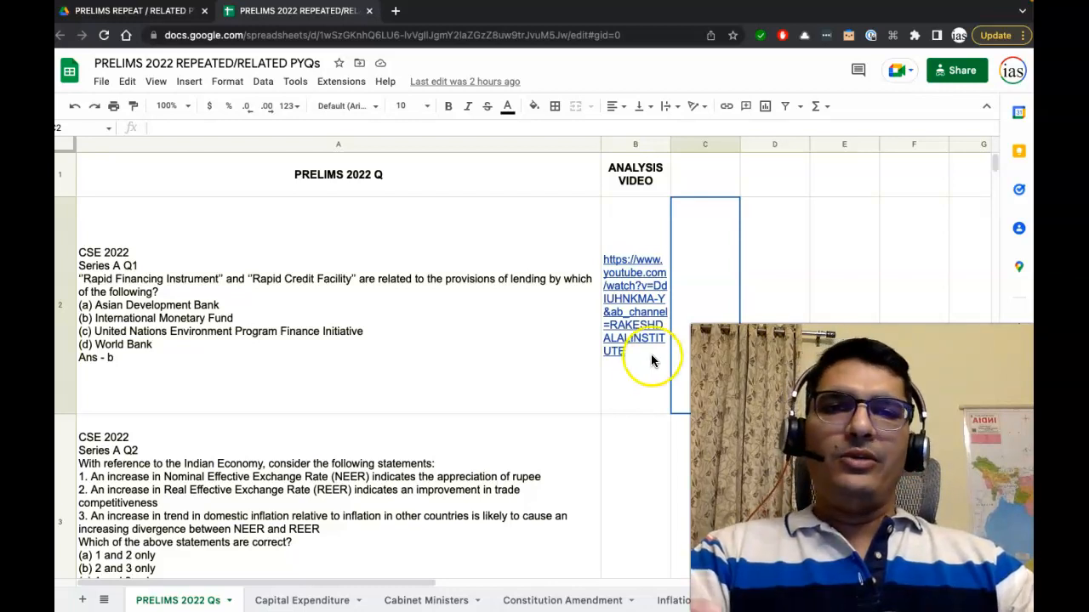
pyautogui.moveTo(633, 351)
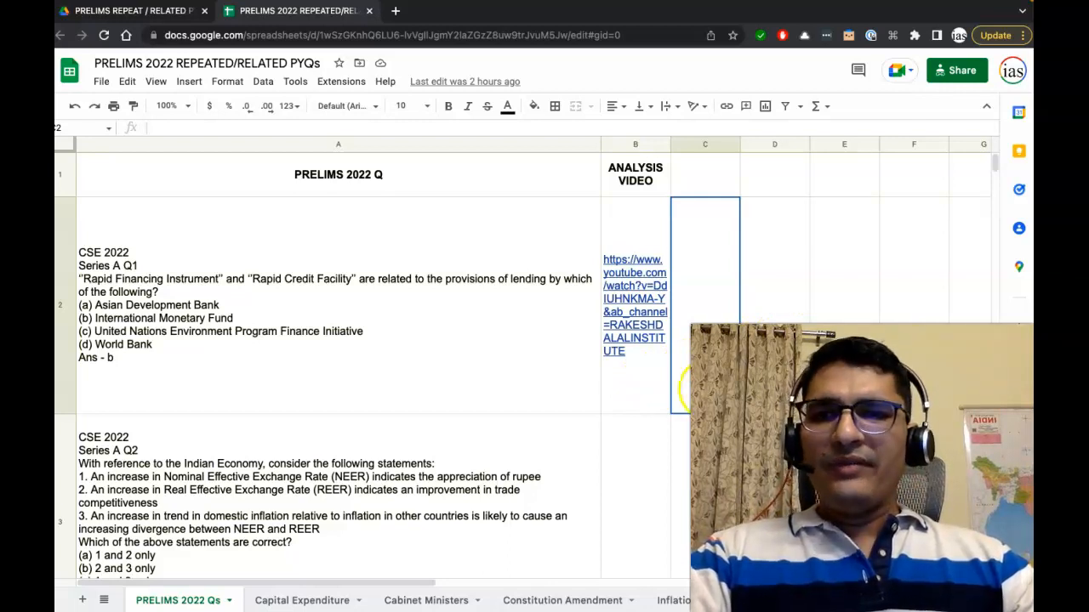
pyautogui.moveTo(582, 383)
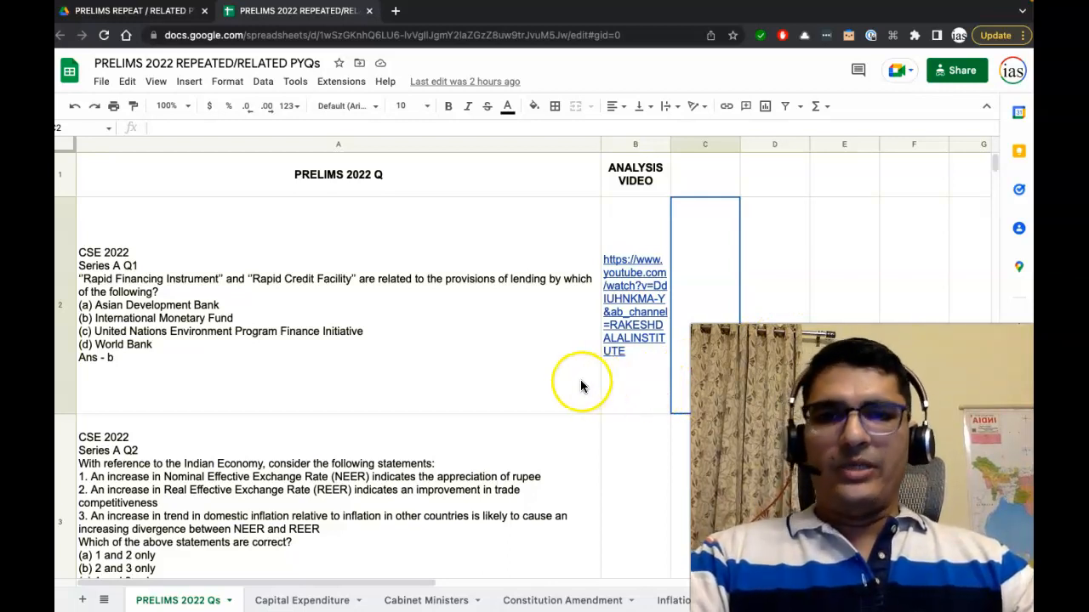
pyautogui.moveTo(321, 476)
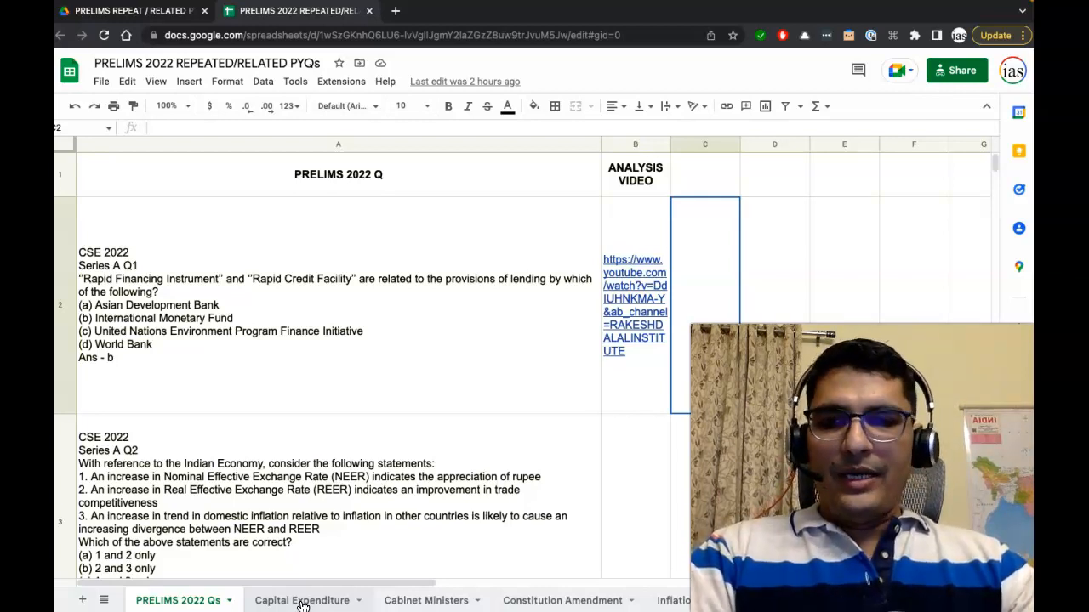
pyautogui.click(303, 599)
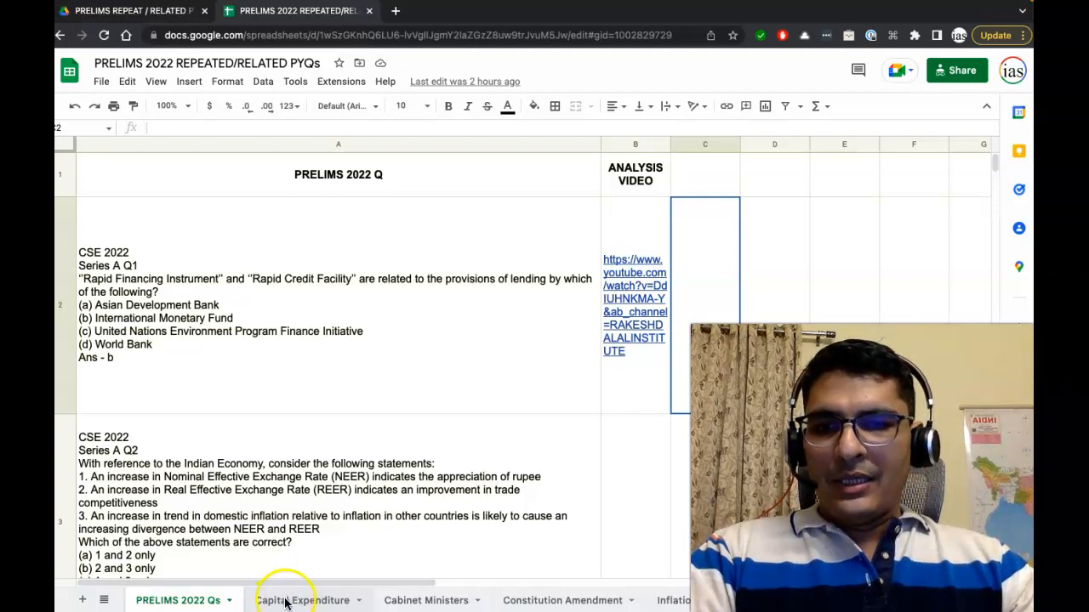
# Step: Show the Capital Expenditure sheet pairing the CSE 2022 question with its repeated CSE 2016 question
pyautogui.click(303, 601)
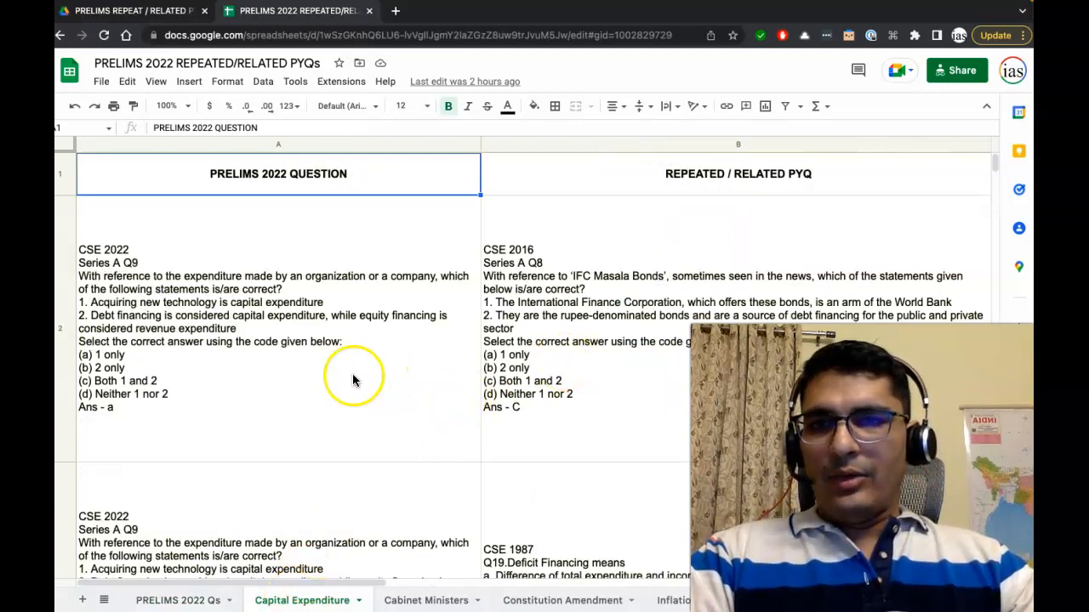
pyautogui.moveTo(254, 185)
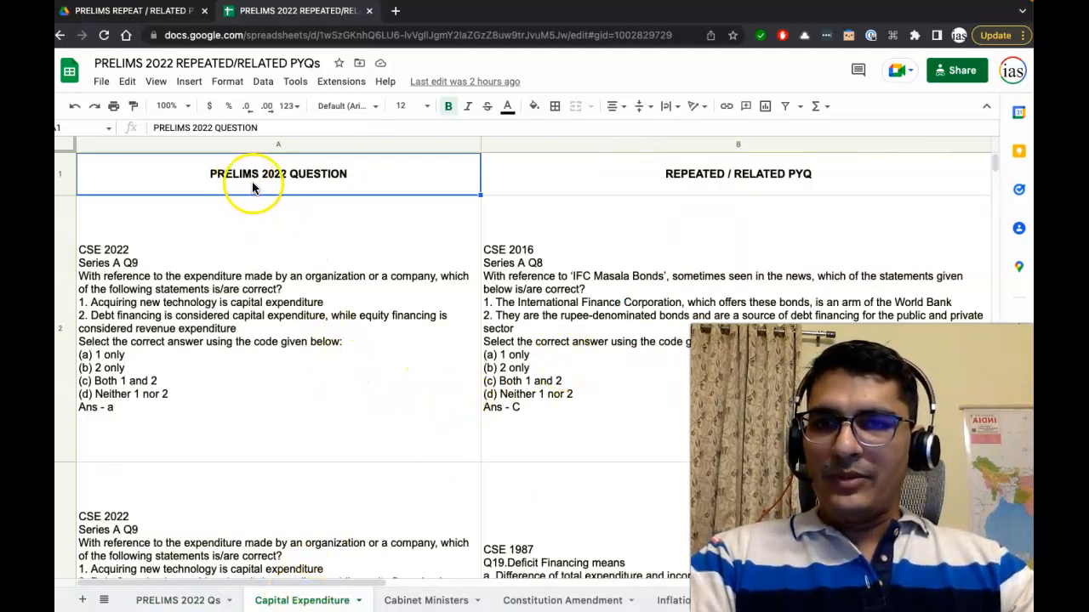
pyautogui.moveTo(127, 274)
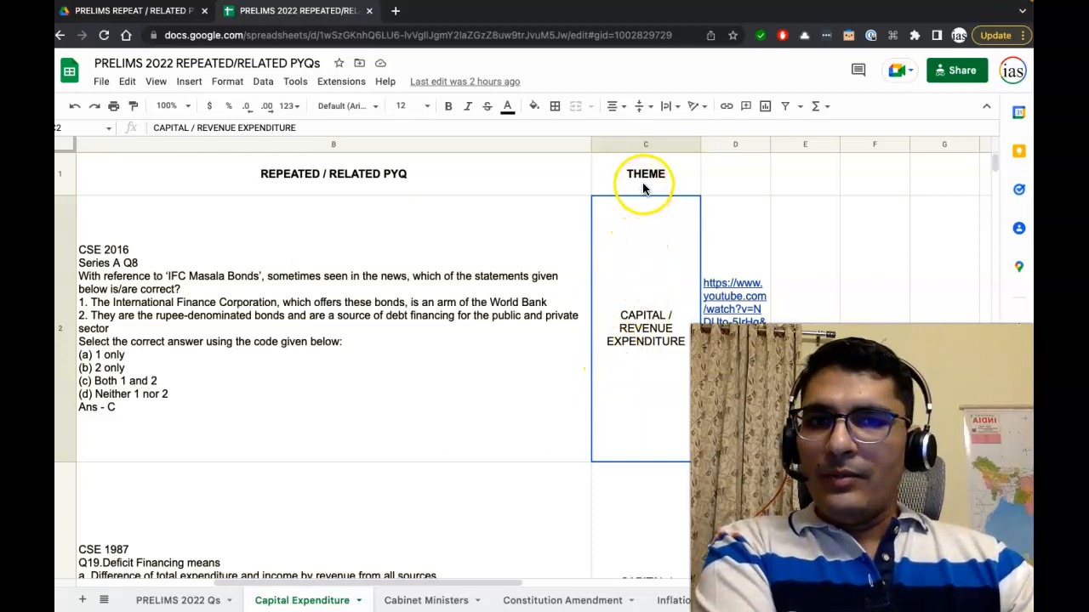
pyautogui.moveTo(640, 189)
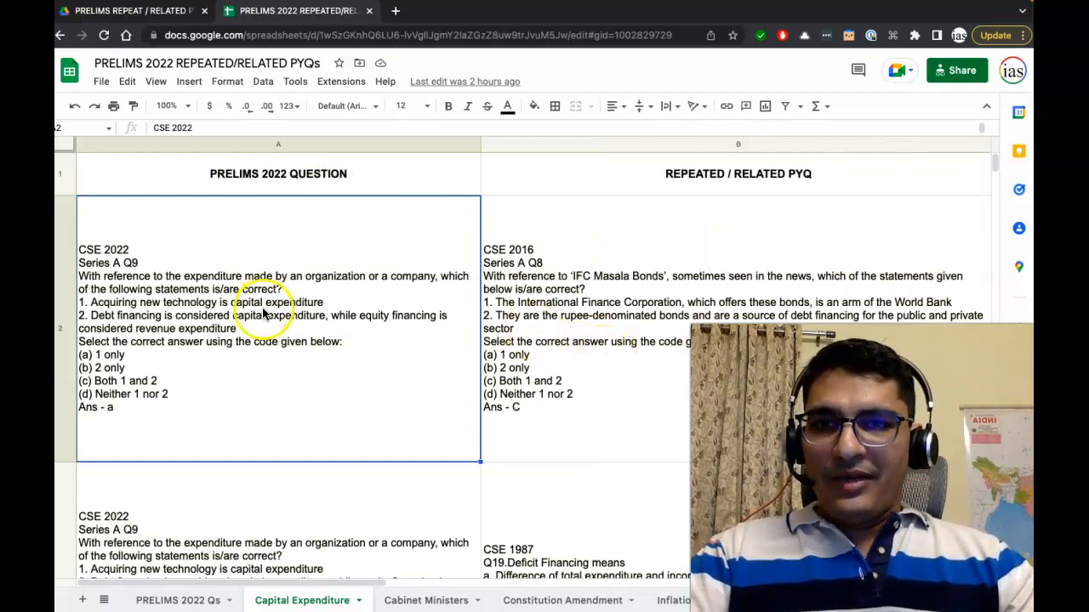
pyautogui.moveTo(612, 282)
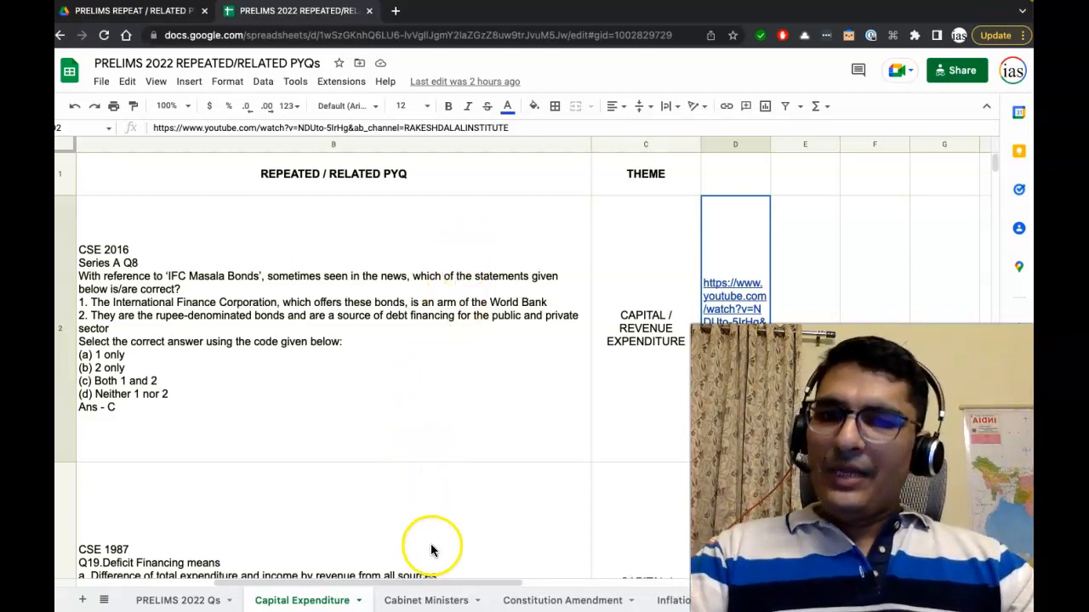
# Step: Show the Cabinet Ministers sheet pairing the CSE 2022 ministers question with a related CSE 2009 question
pyautogui.click(425, 600)
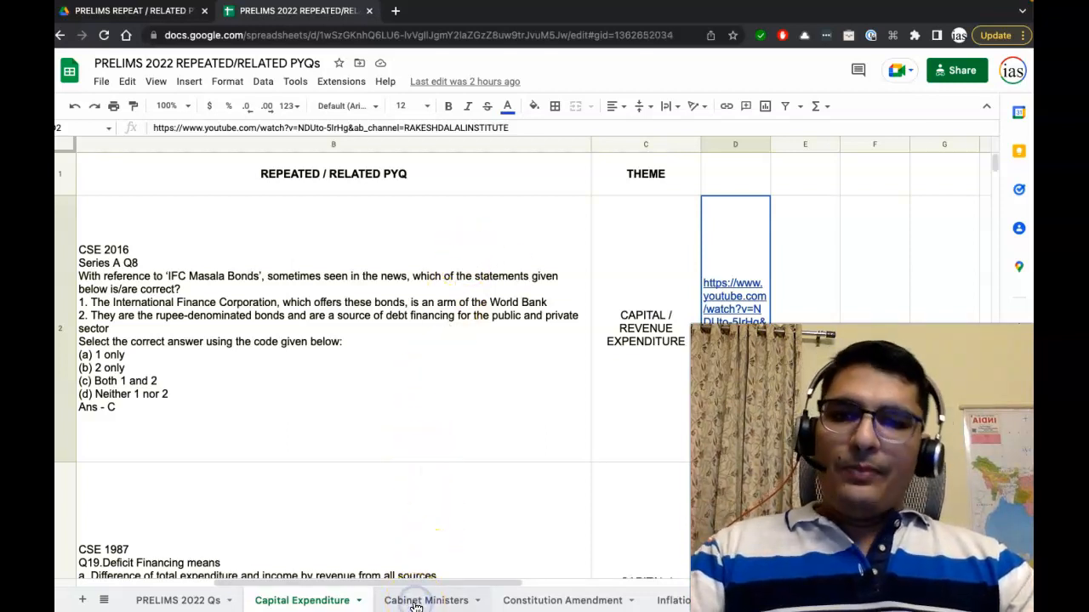
pyautogui.click(427, 600)
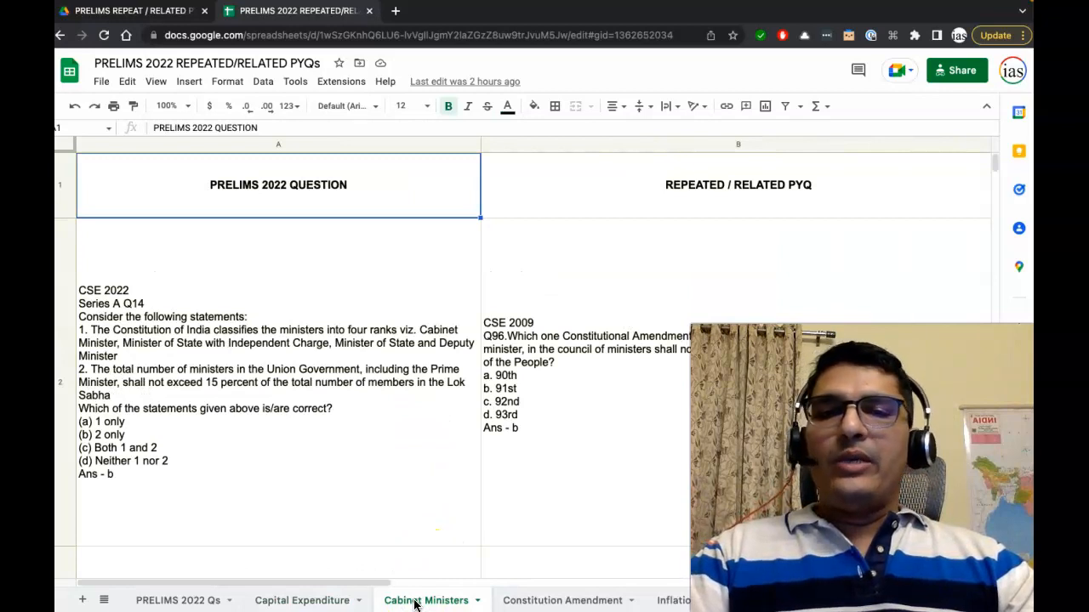